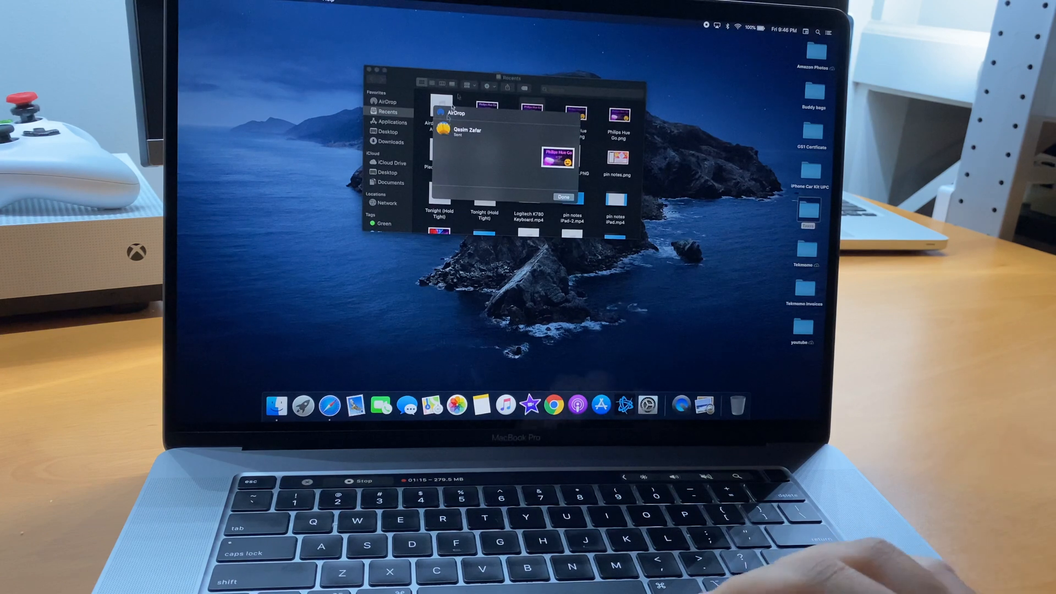
click(563, 197)
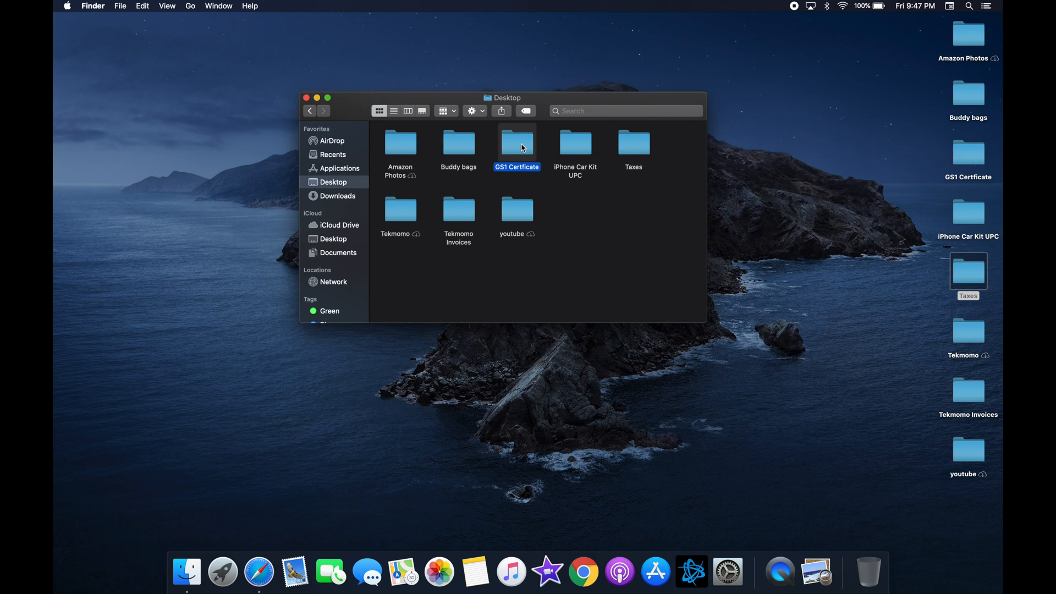
Share the GS1 Certficate folder over AirDrop from its right-click Share menu.
right_click(517, 143)
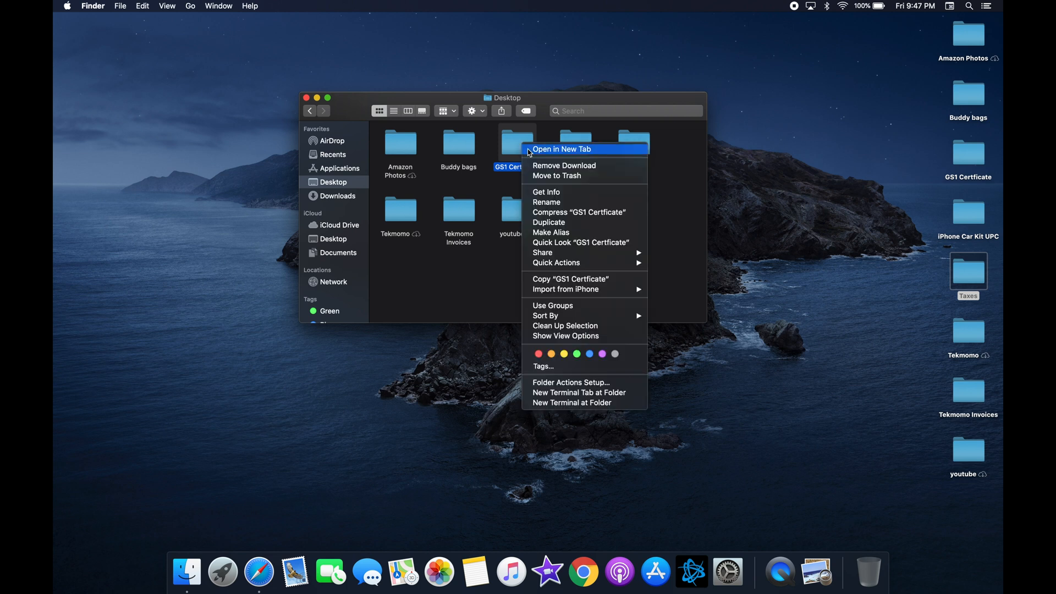
mouse_move(543, 252)
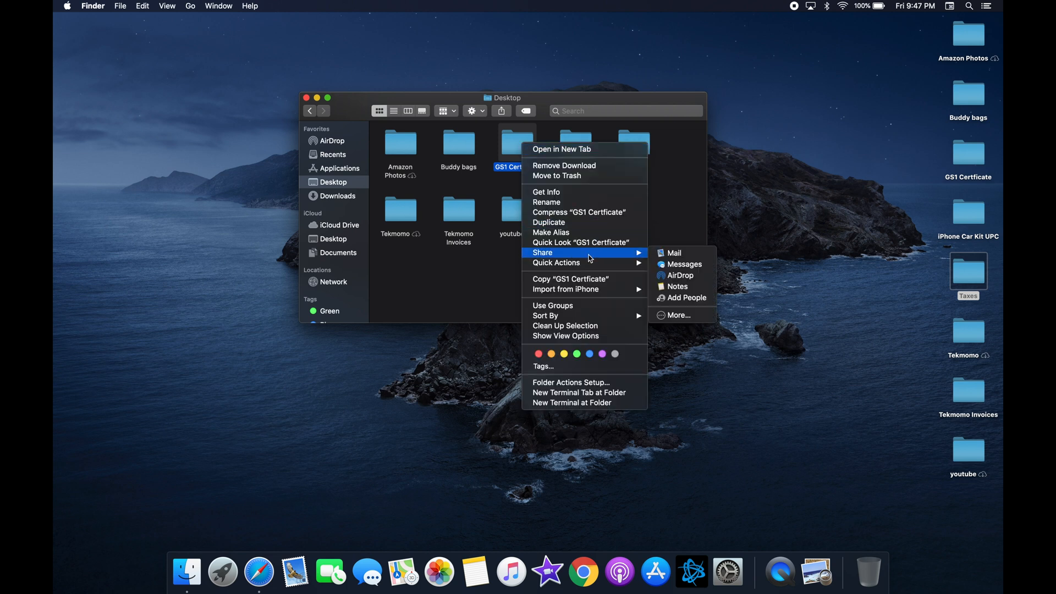
mouse_move(680, 275)
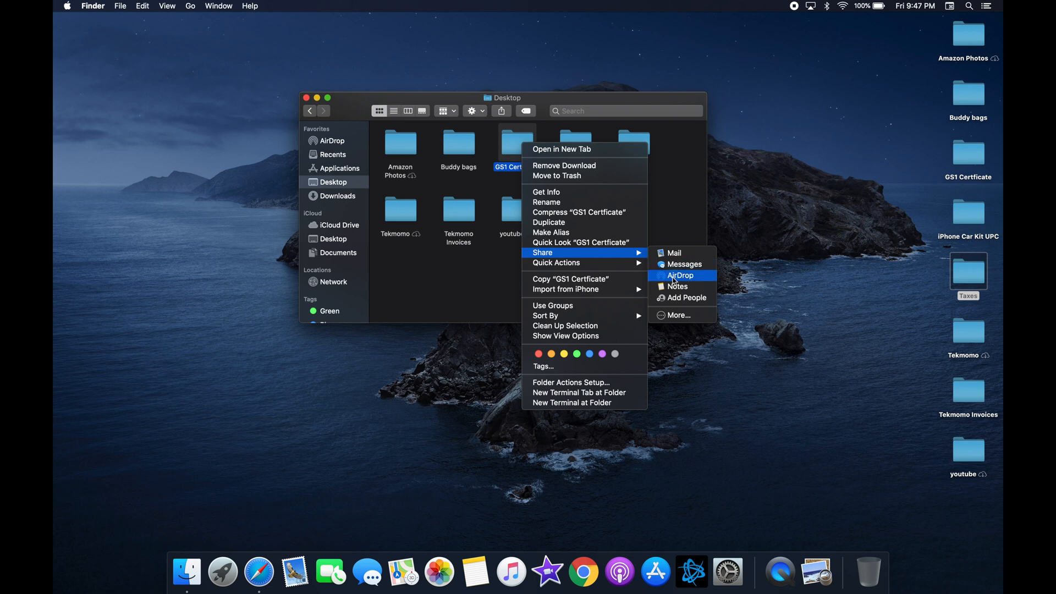
click(680, 275)
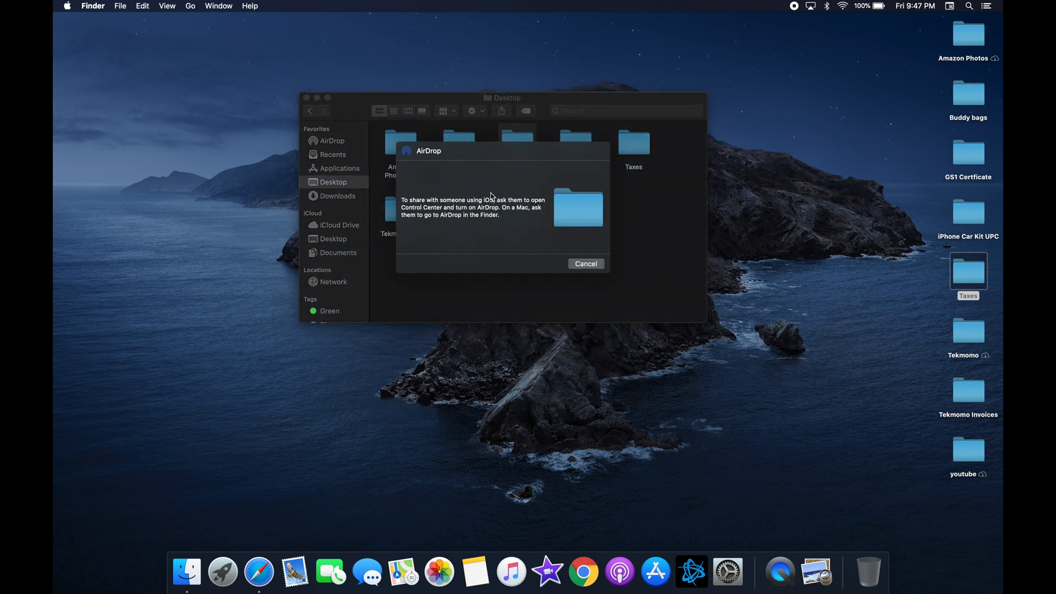
mouse_move(585, 263)
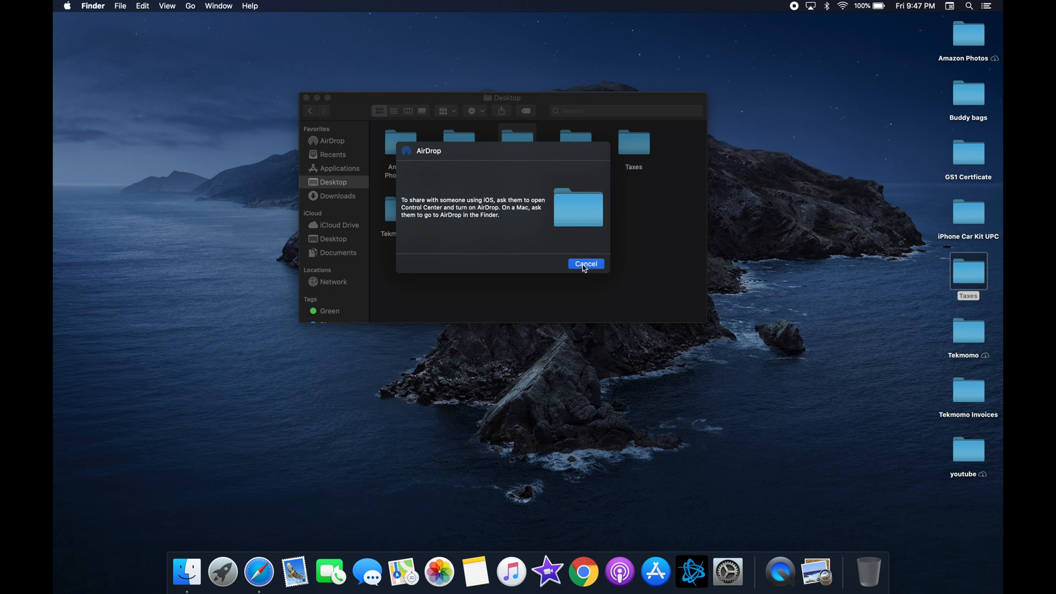